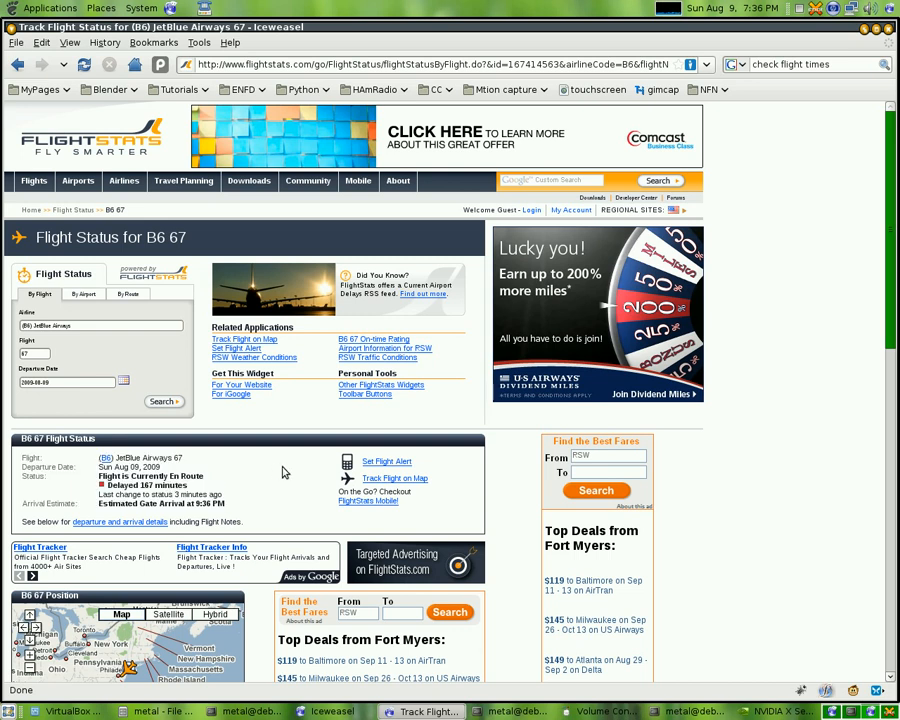
# Step: Review the JetBlue B6 67 FlightStats page in Iceweasel, then switch to the terminal
pyautogui.click(357, 181)
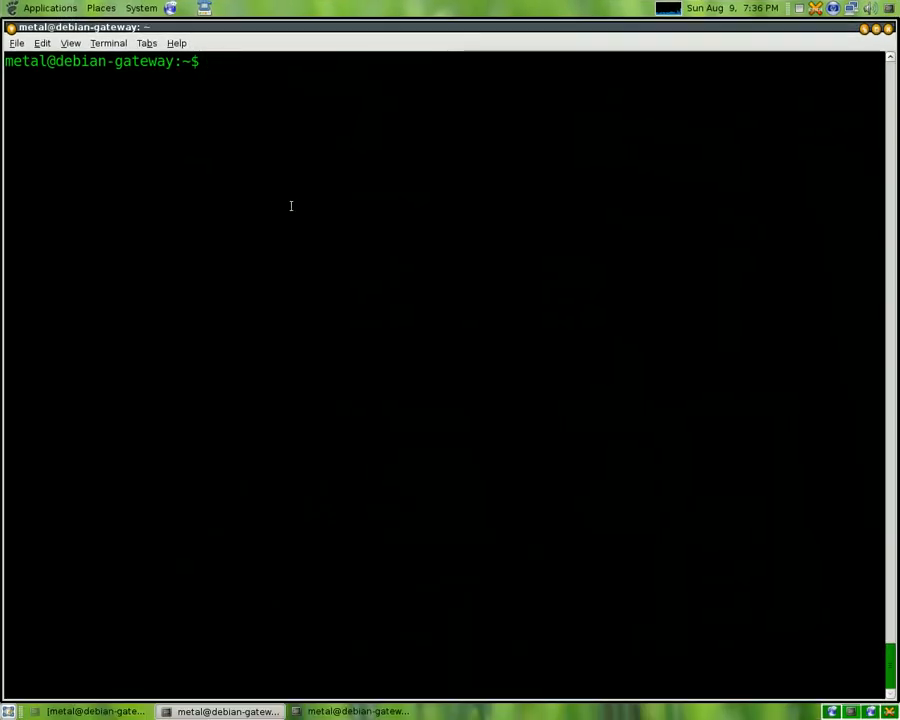
# Step: Dump the B6 67 FlightStats page as text with lynx --dump and scroll the output
pyautogui.write('lynx')
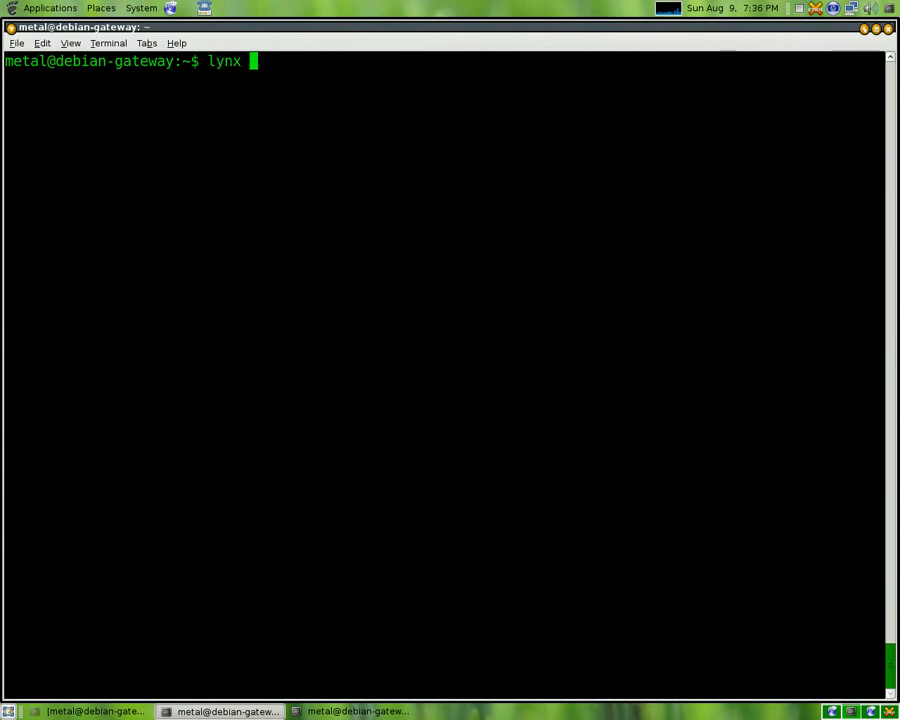
pyautogui.write('--dump')
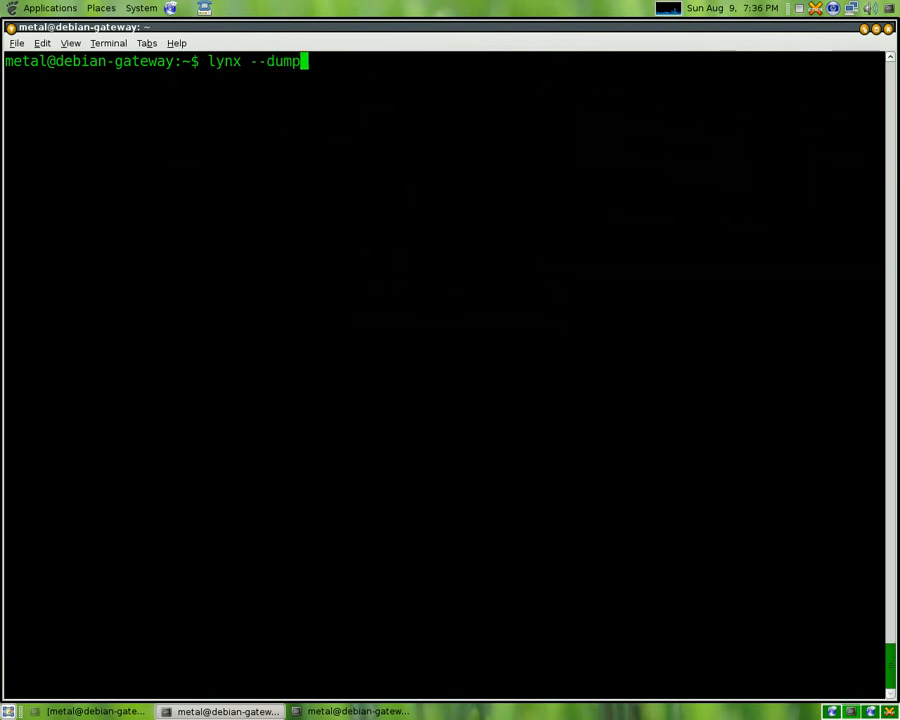
pyautogui.write('"')
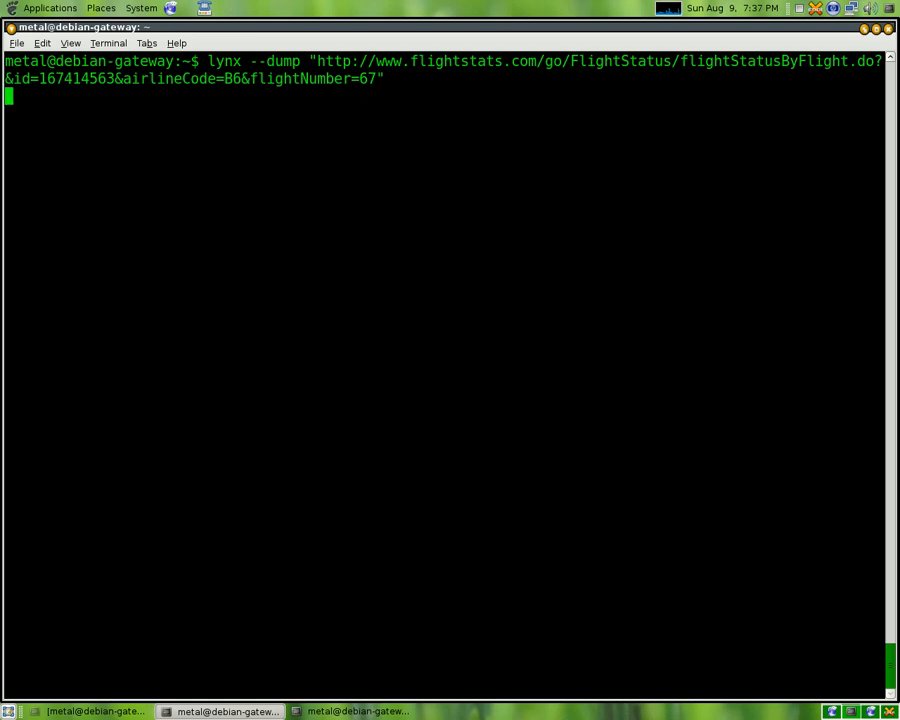
pyautogui.press('Return')
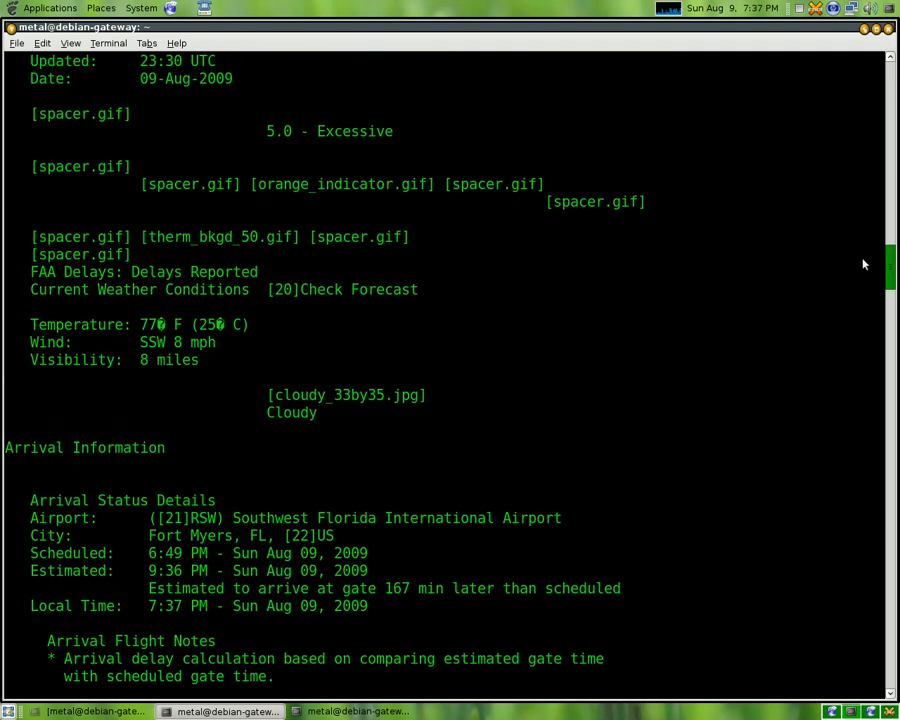
pyautogui.scroll(3)
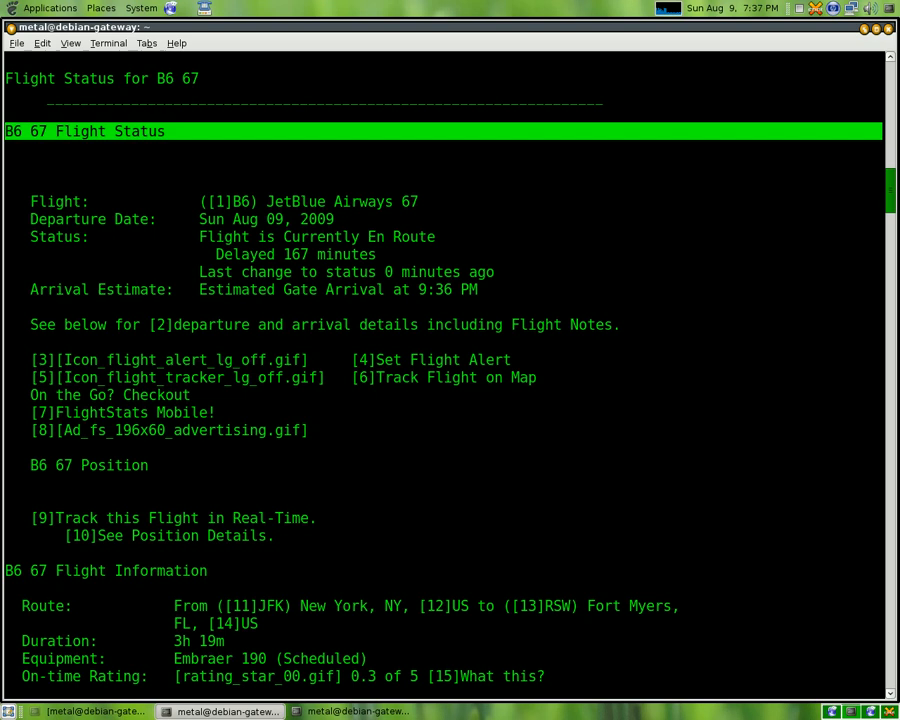
pyautogui.moveTo(190, 161)
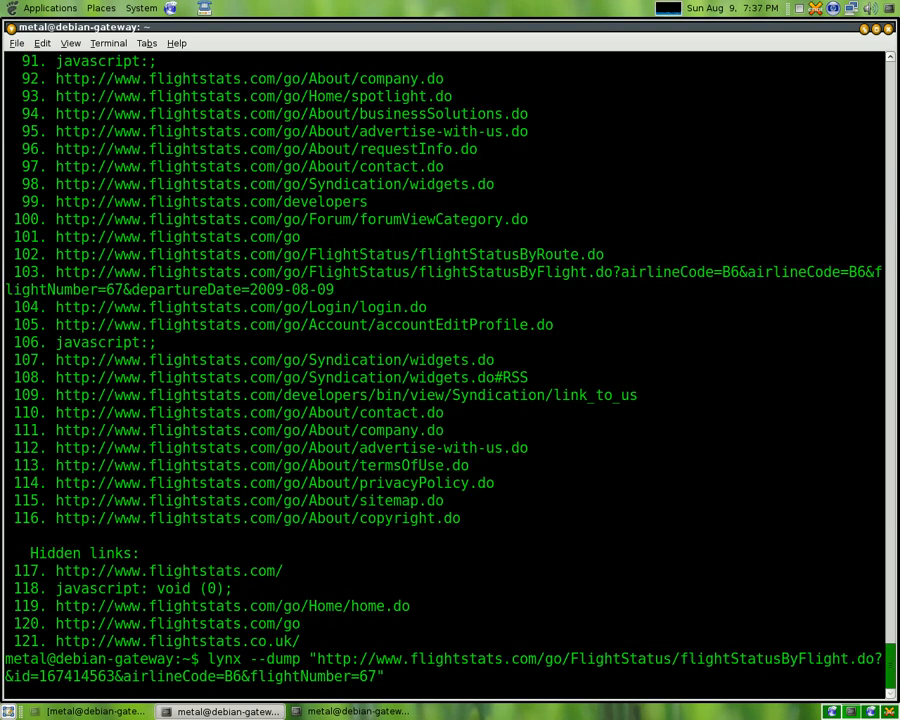
# Step: Pipe the dump through grep -A 10 -e "B6 67 Flight Status" to show the status block
pyautogui.write('| grep -')
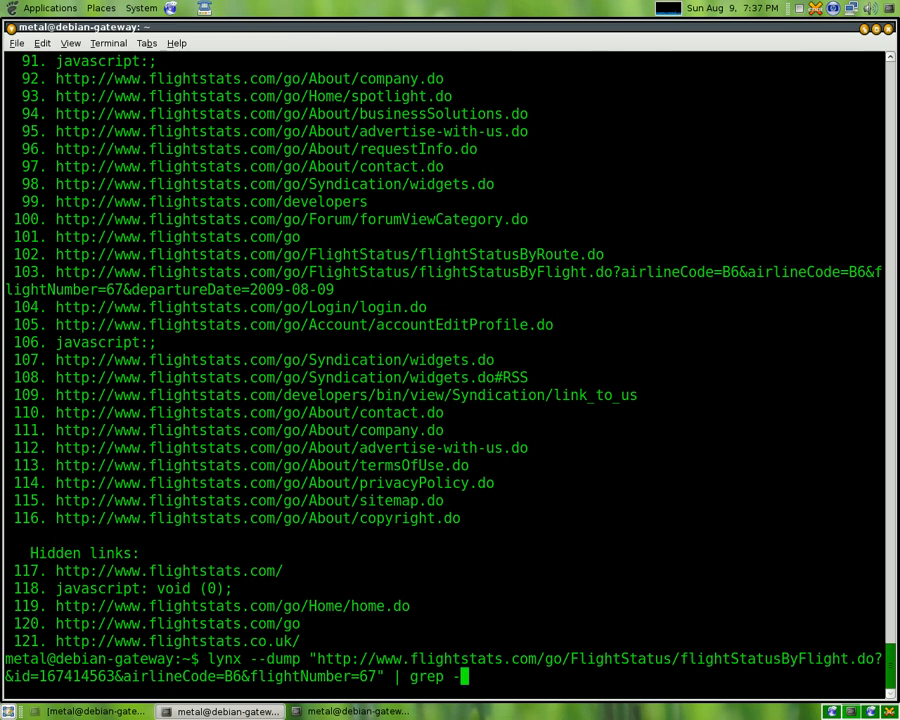
pyautogui.write('A 10')
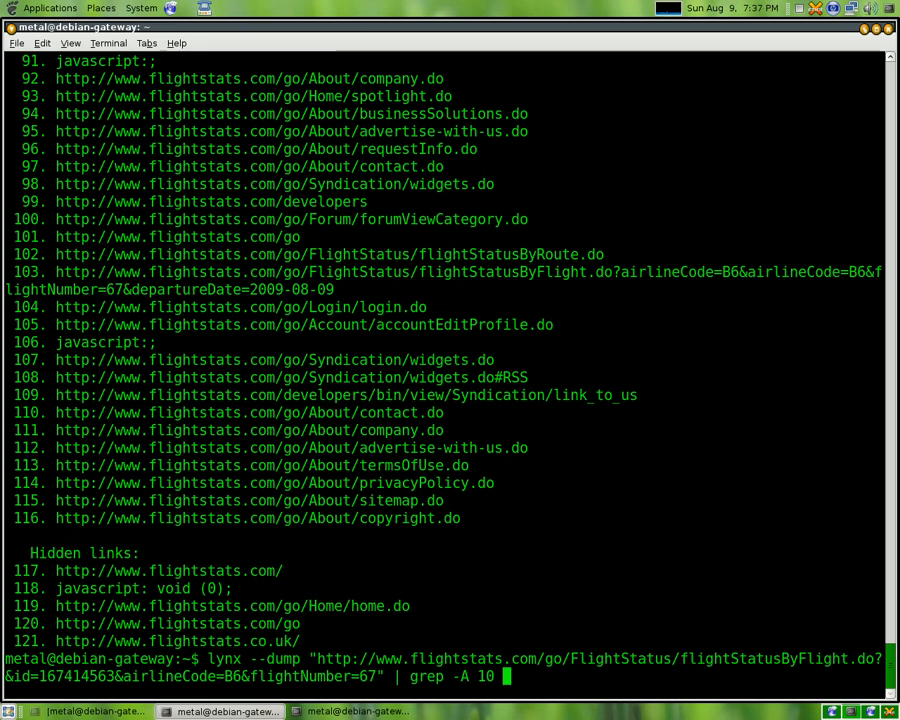
pyautogui.write('-e "')
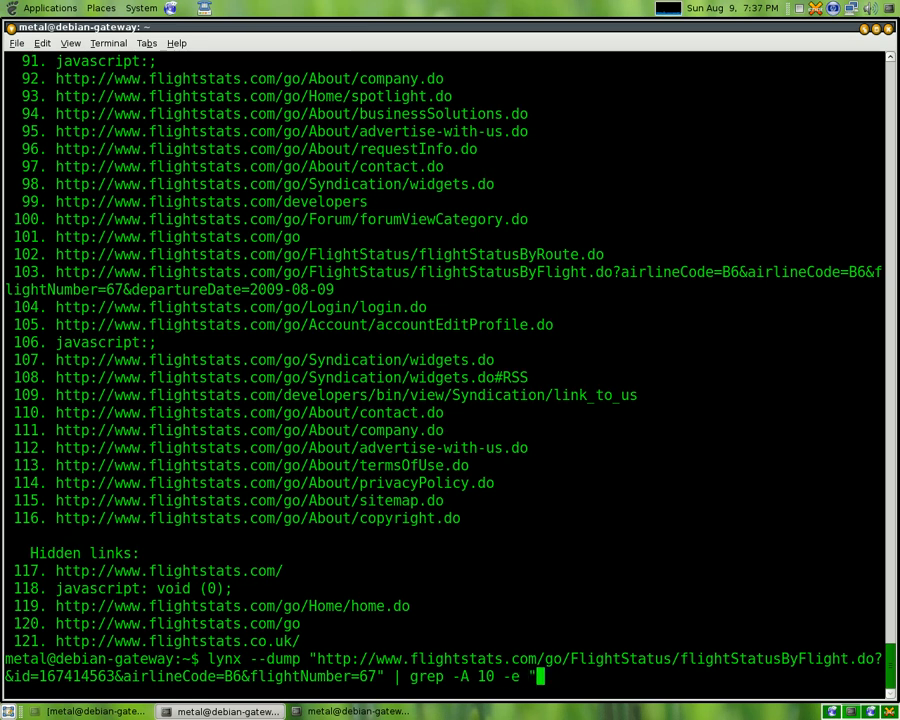
pyautogui.write('B6 67 Flight Status')
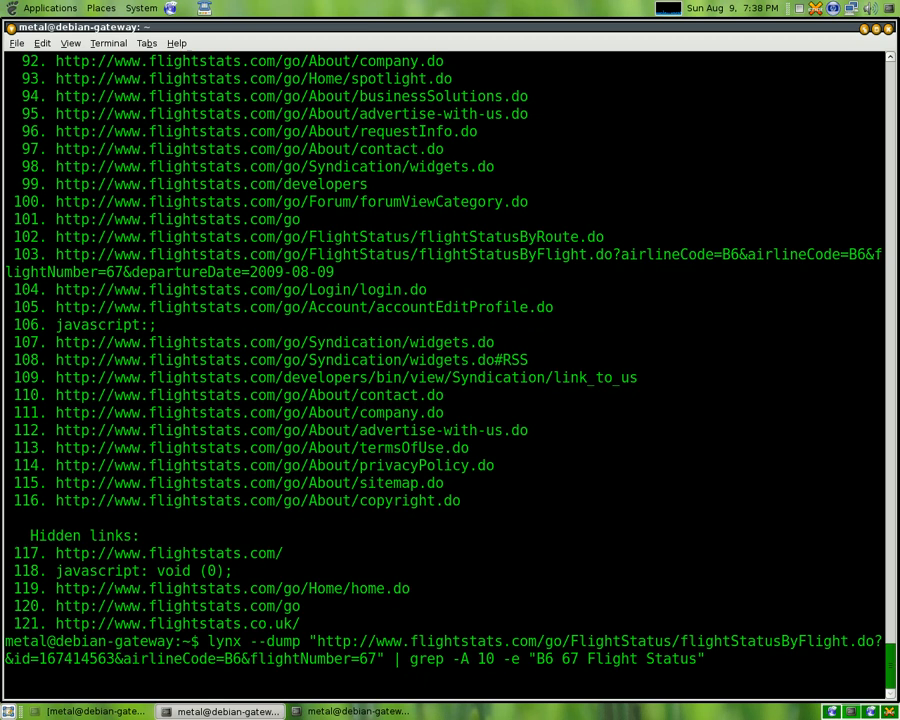
pyautogui.press('Return')
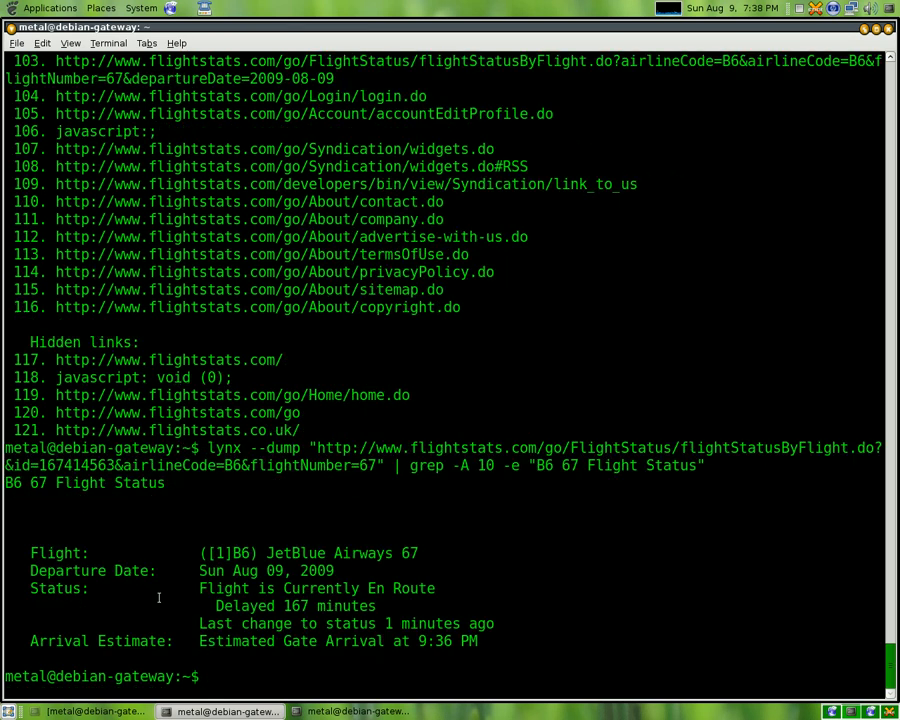
pyautogui.moveTo(410, 523)
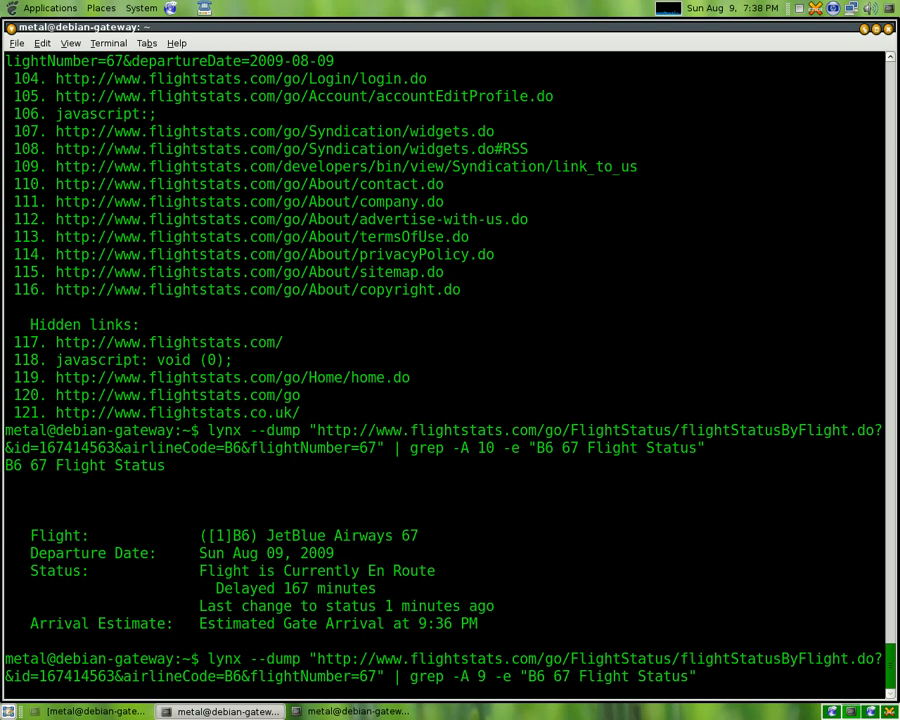
# Step: Append | tail -n 6 to keep only the six flight detail lines
pyautogui.write('|tail')
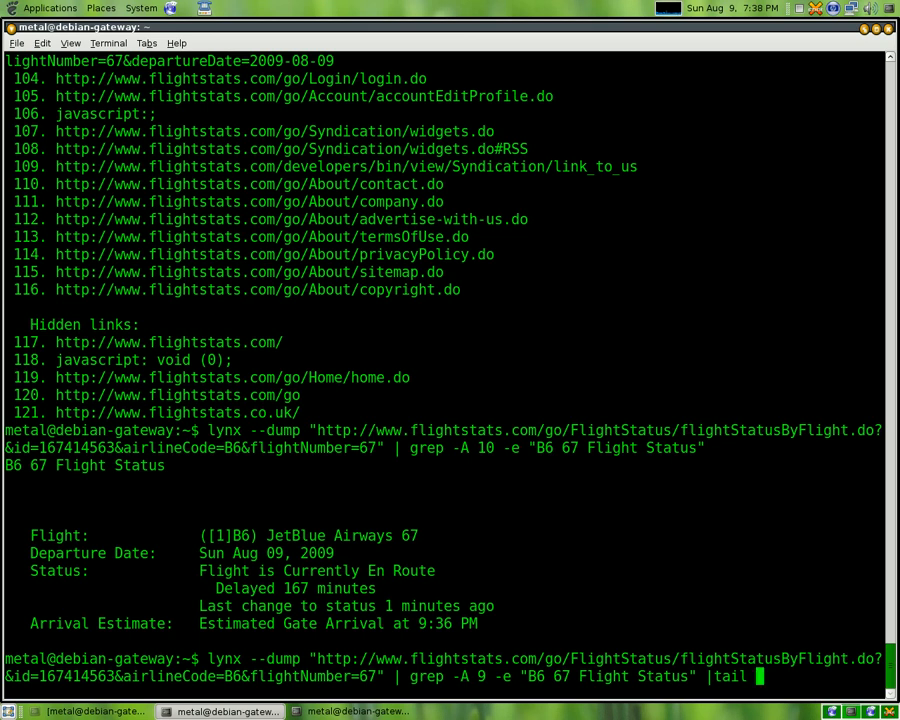
pyautogui.write('-n')
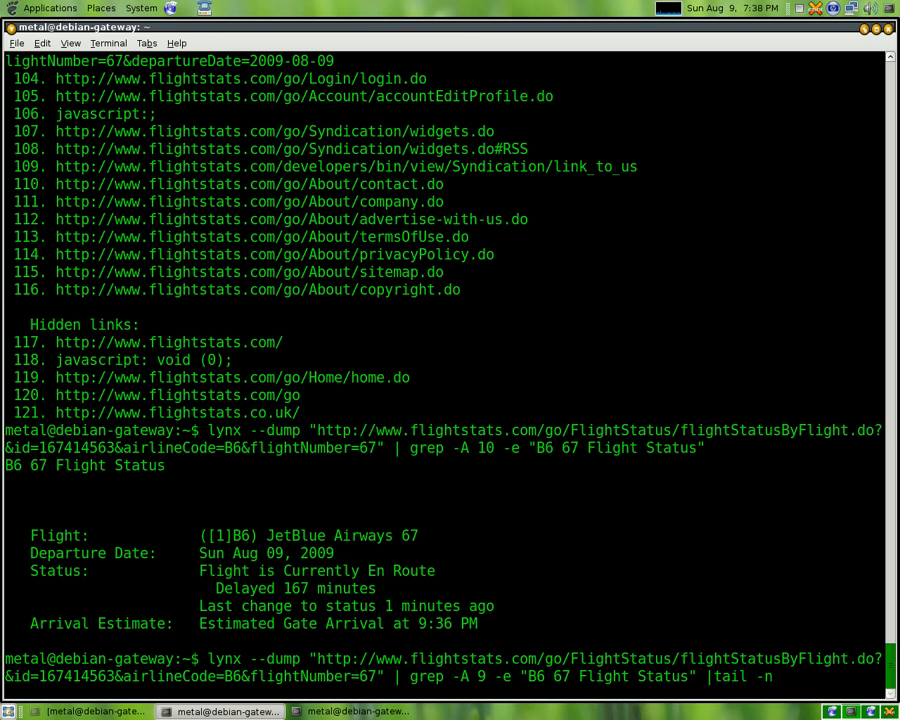
pyautogui.moveTo(288, 625)
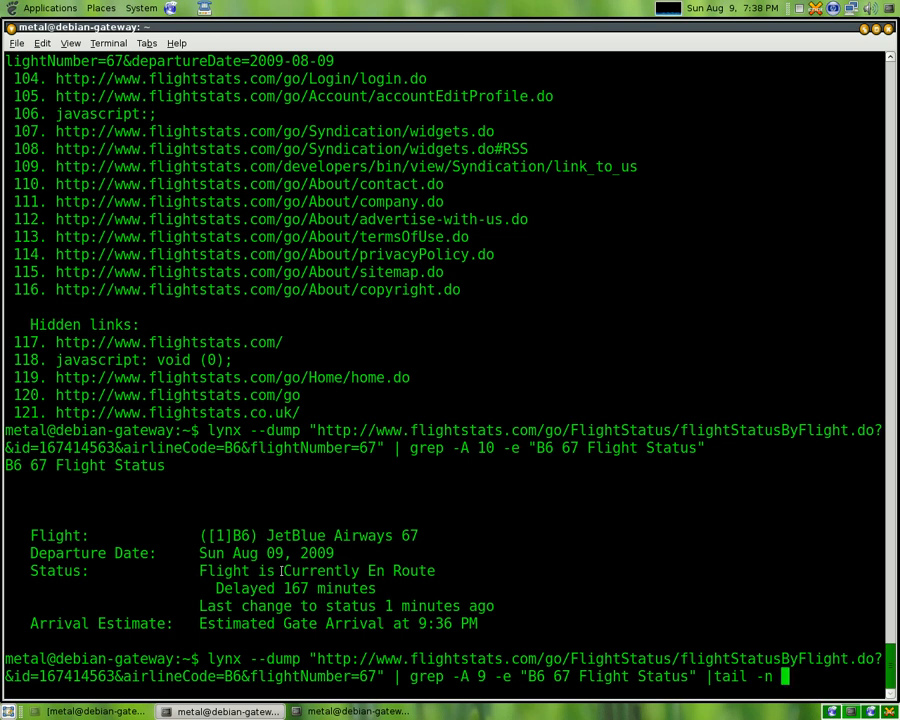
pyautogui.write('6')
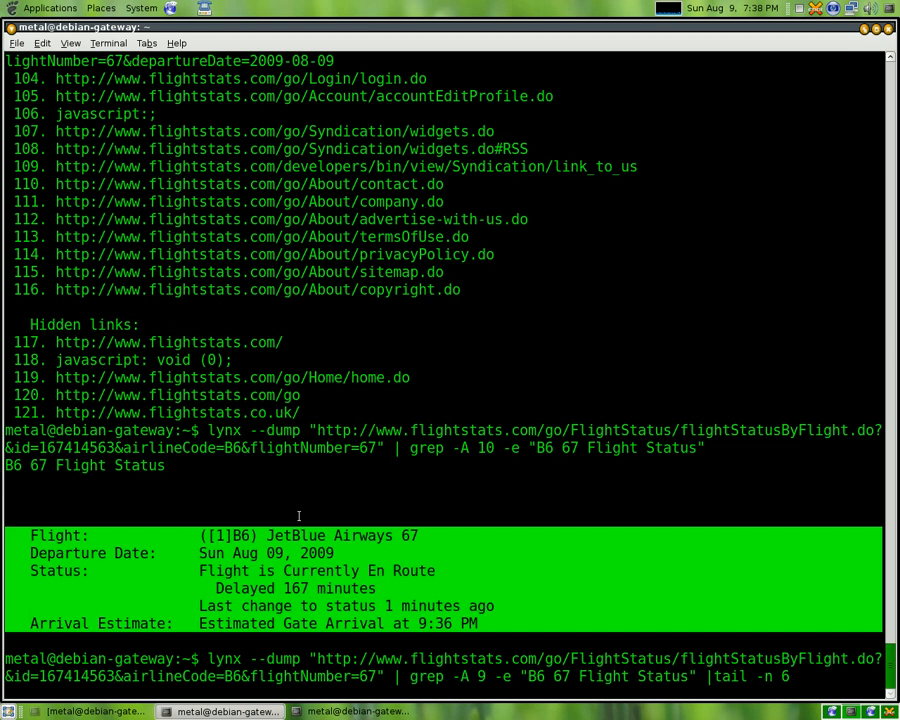
pyautogui.press('Return')
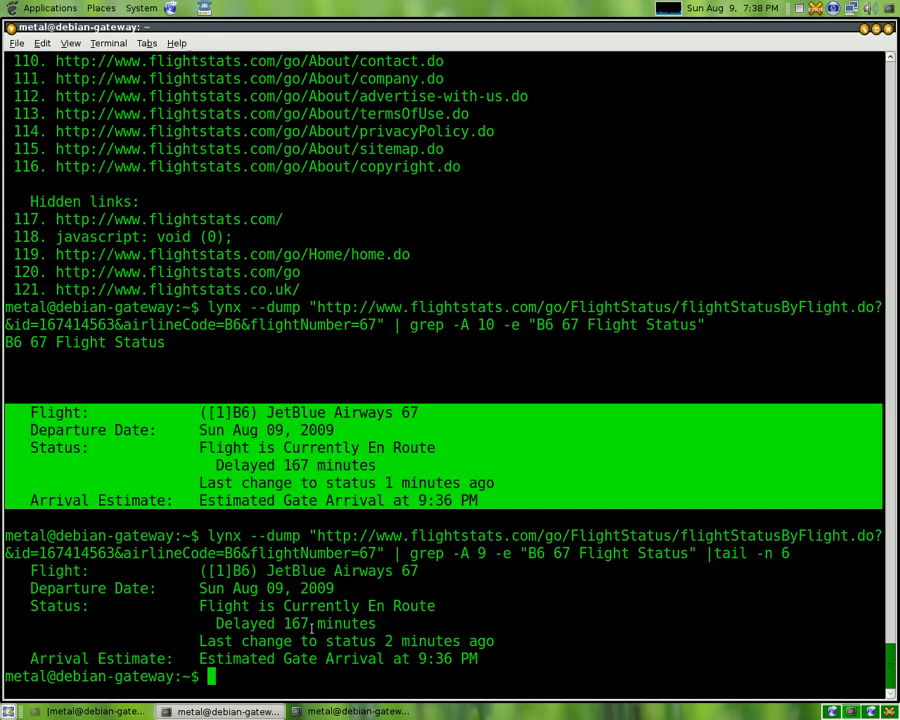
# Step: Send a trial notify-send "test" notification and begin an echo command
pyautogui.write('notify-send')
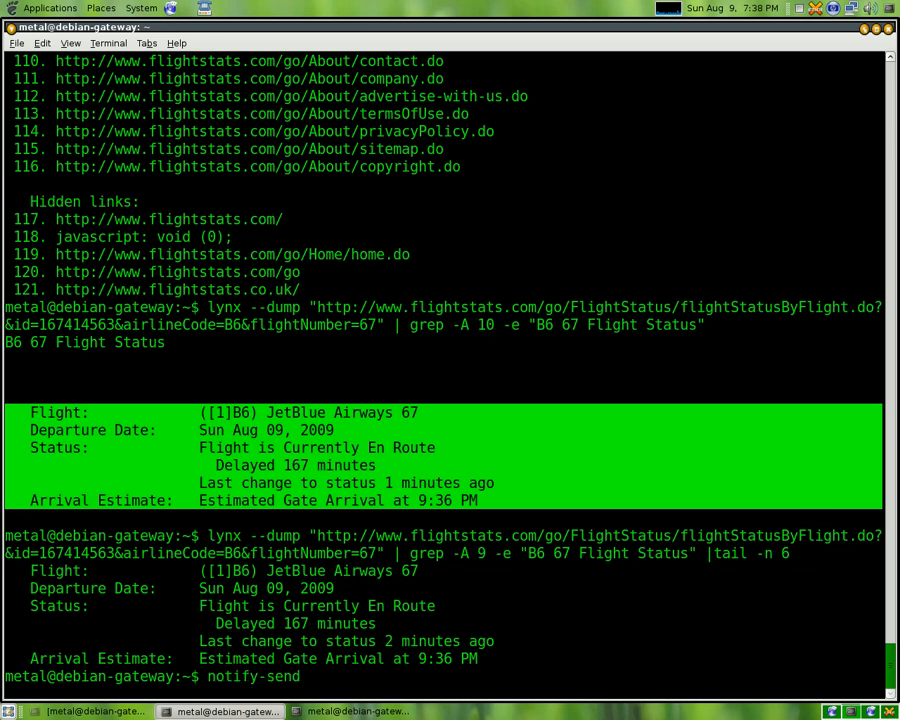
pyautogui.write('"')
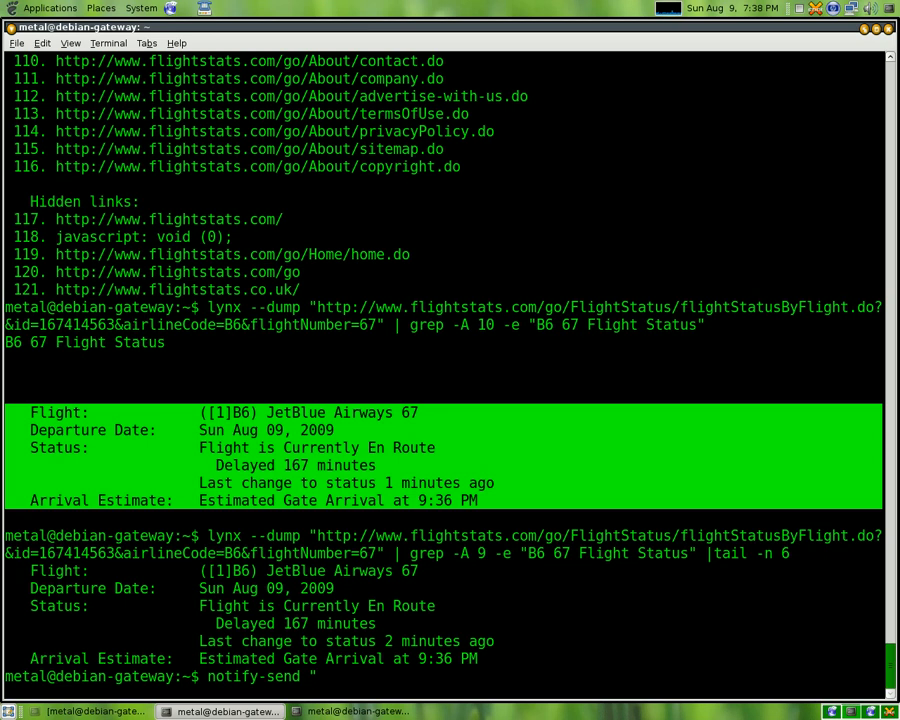
pyautogui.write('test')
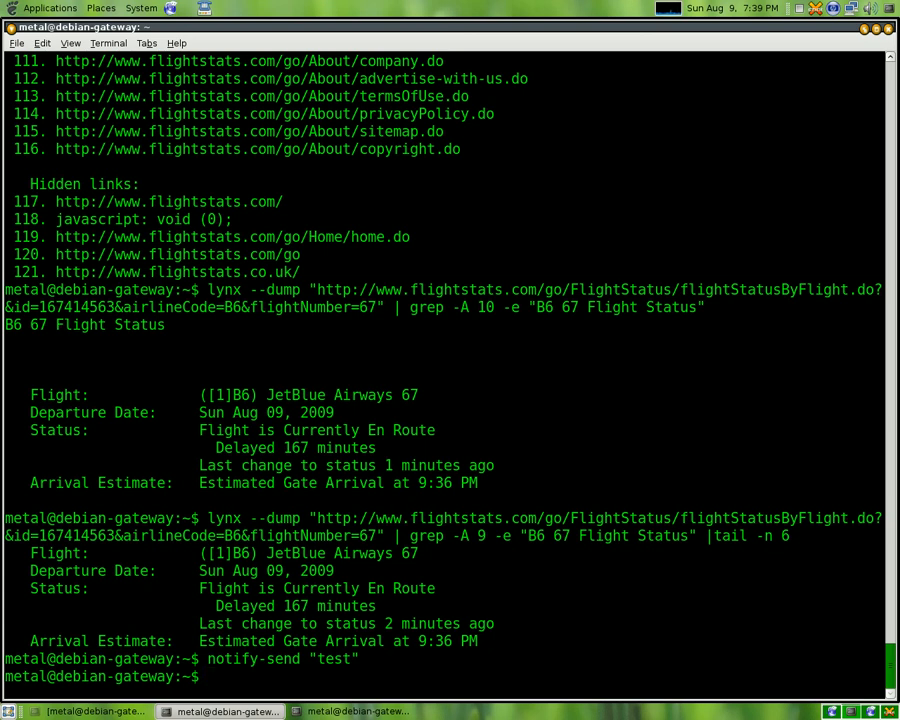
pyautogui.write('echo')
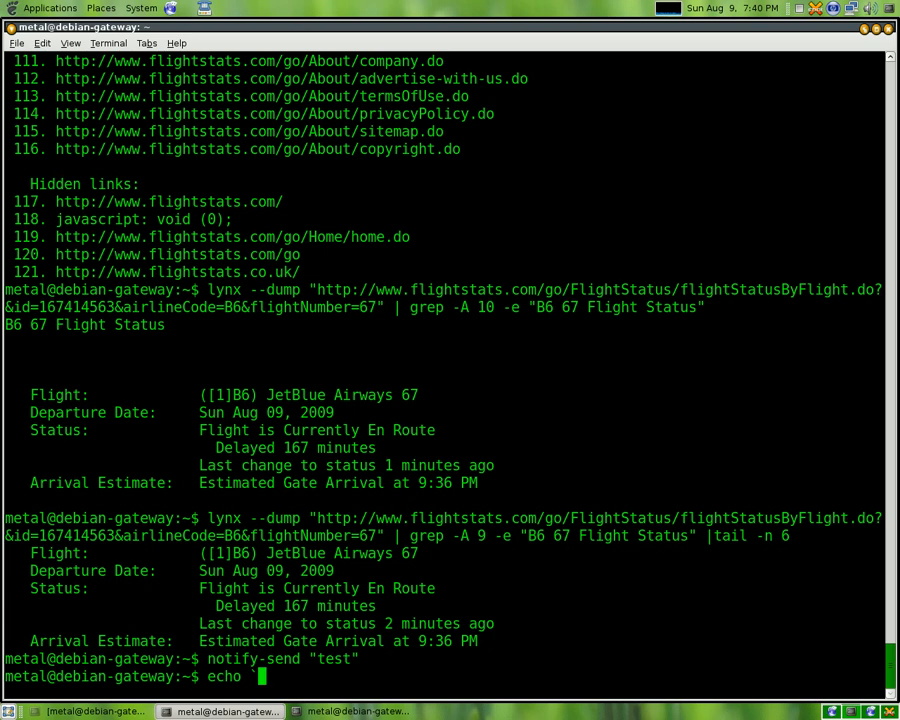
# Step: Try echo `ls`, then rerun the lynx/grep/tail flight status scrape
pyautogui.write('`ls`')
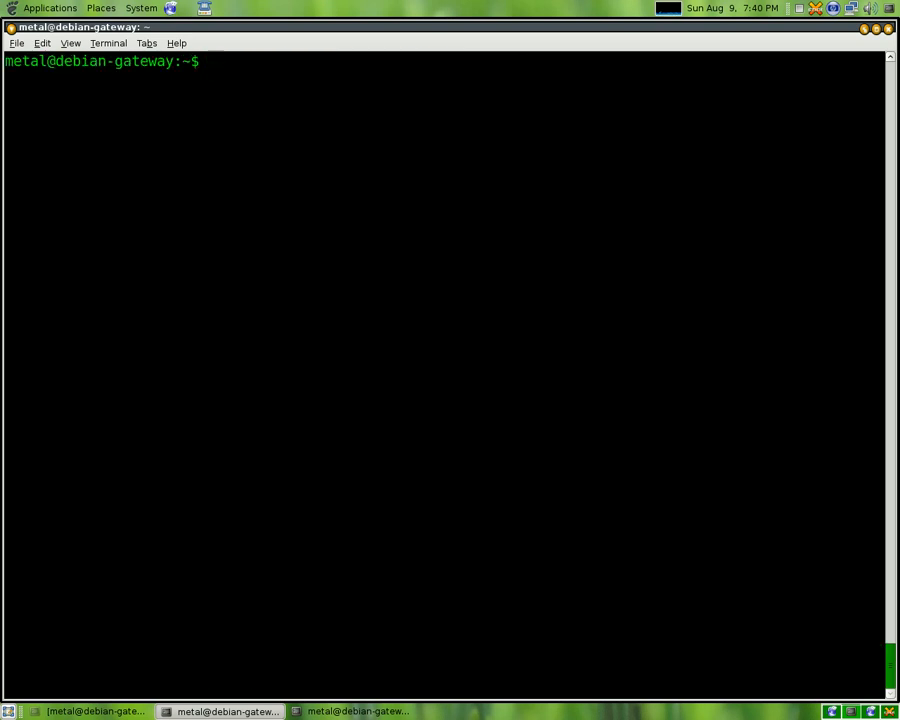
pyautogui.write('echo `ls`')
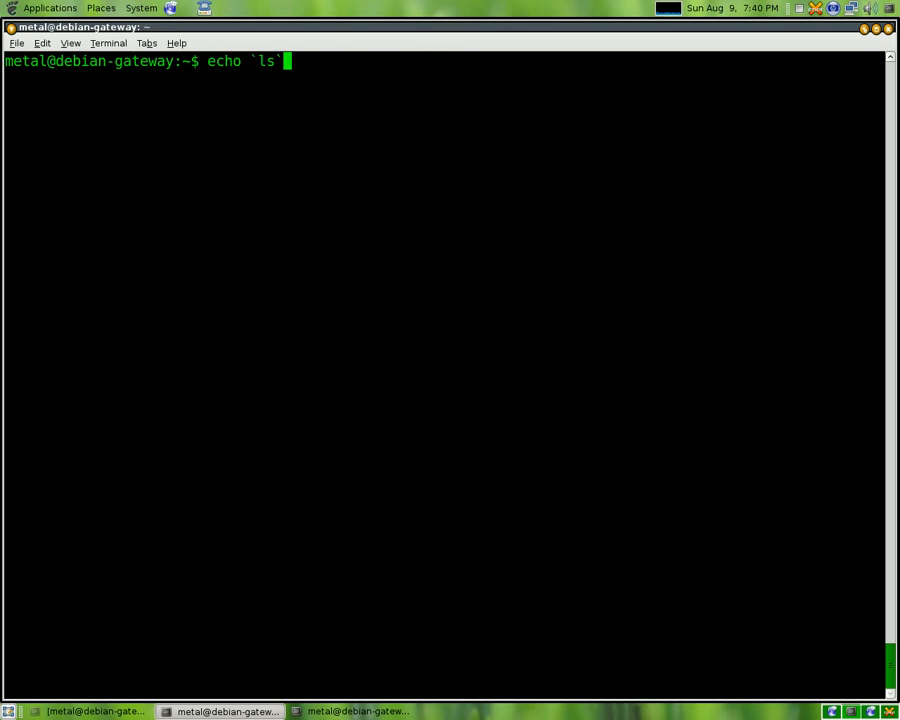
pyautogui.write('lynx --dump "http://www.flightstats.com/go/FlightStatus/flightStatusByFlight.do?&id=167414563&airlineCode=B6&flightNumber=67" | grep -A 9 -e "B6 67 Flight Status" |tail -n 6')
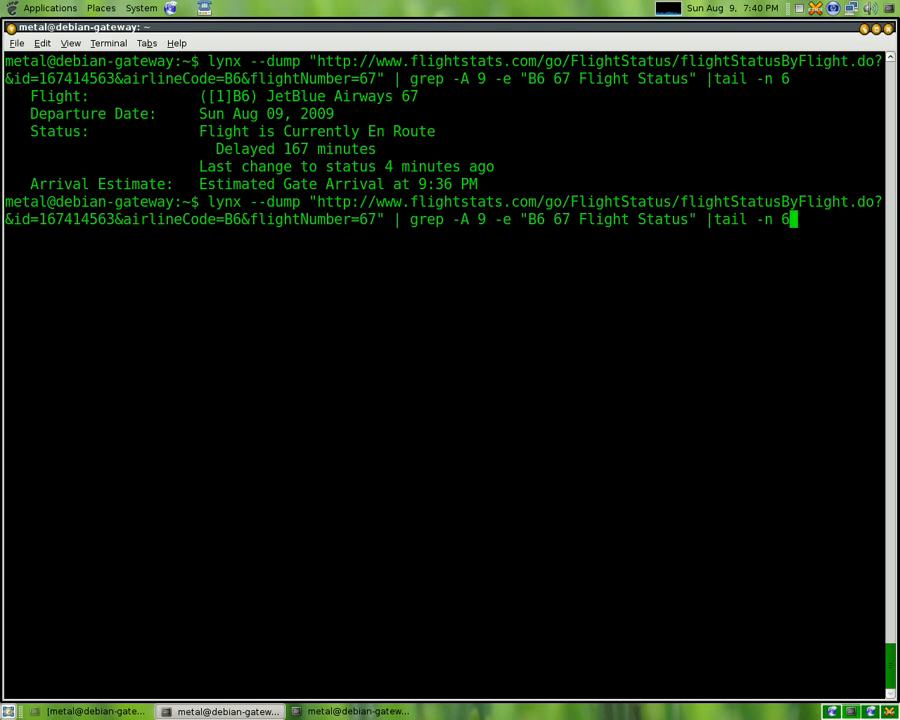
# Step: Wrap the scrape in notify-send "`…`" to pop up the flight status, then append ;done
pyautogui.write('`"')
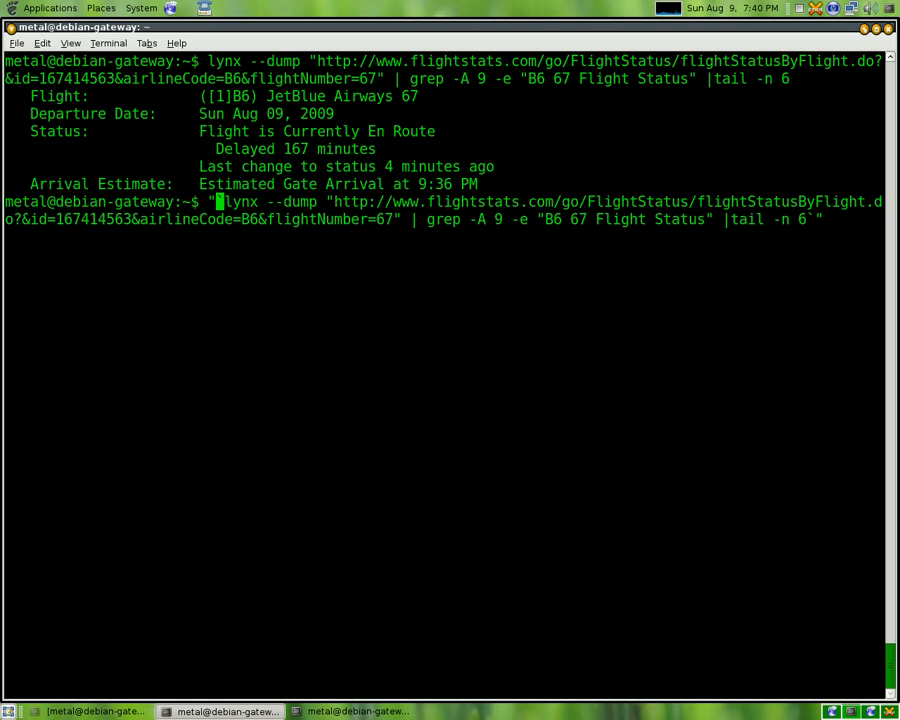
pyautogui.write('`')
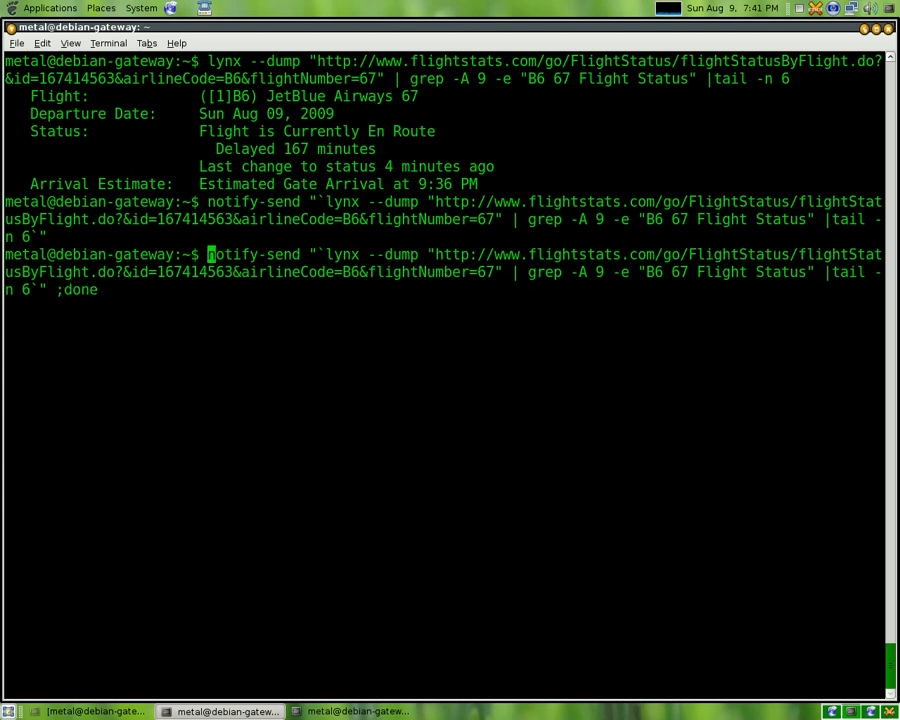
# Step: Loop the notification with while [ 1 ];do … ;sleep 5s;done, then stop it with Ctrl+C
pyautogui.write('whi')
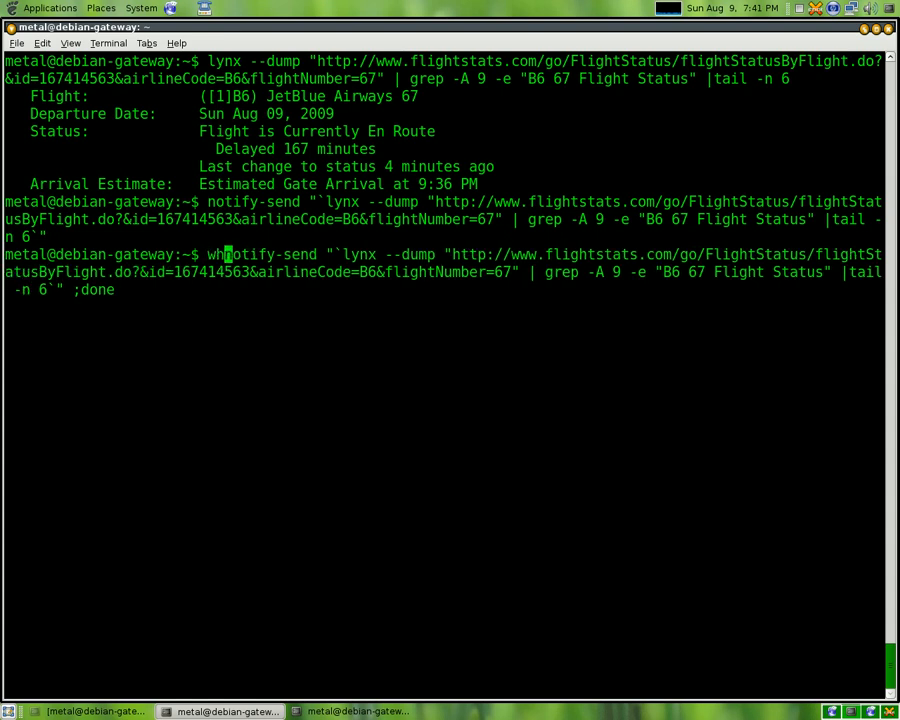
pyautogui.write('while [ 1 ];do')
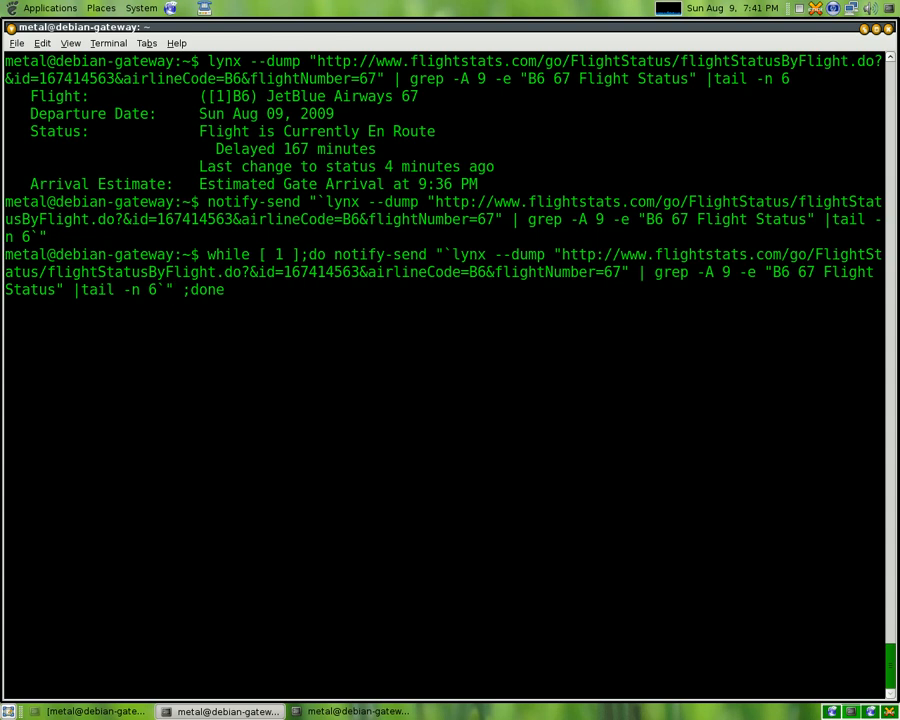
pyautogui.write('s')
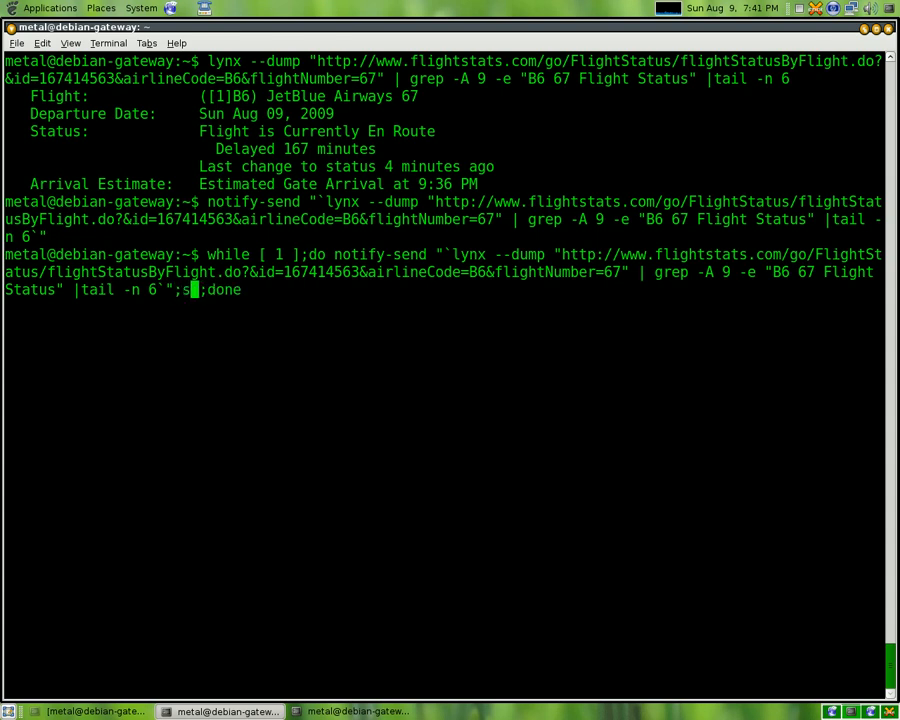
pyautogui.write('leep')
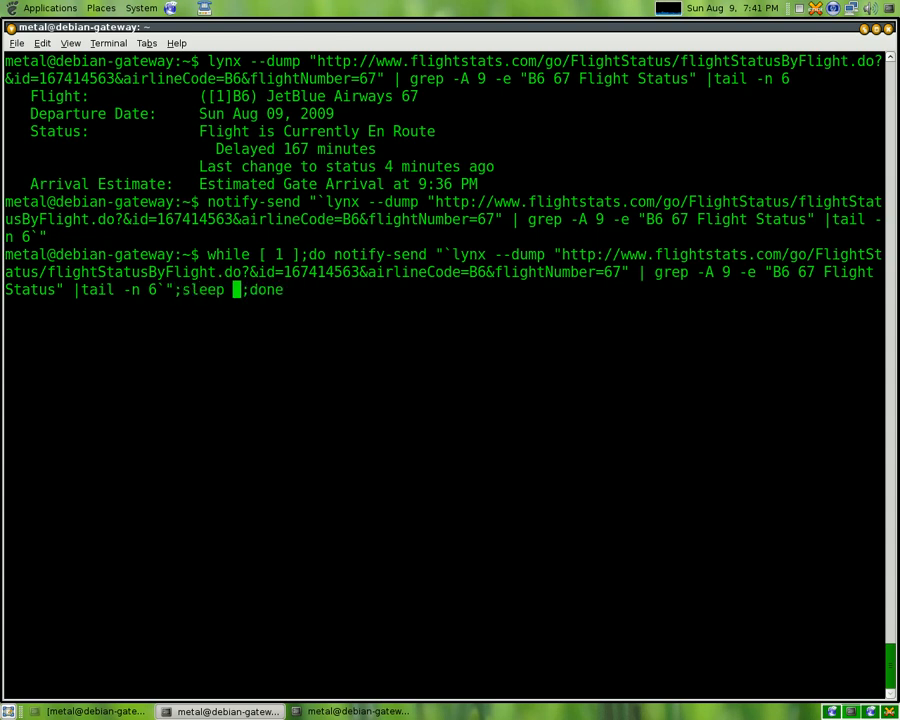
pyautogui.write('5')
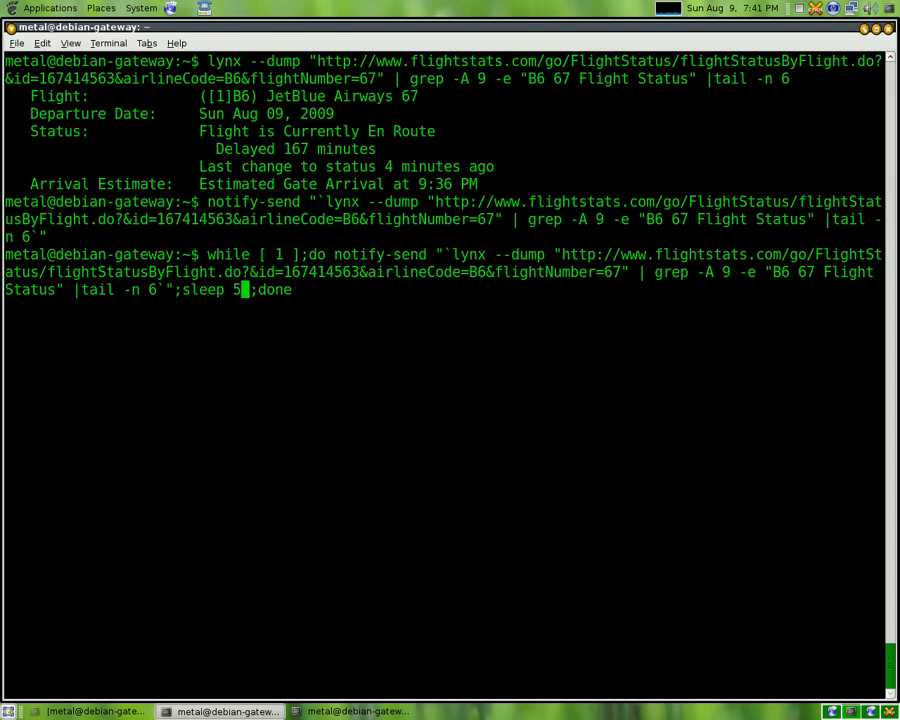
pyautogui.write('s')
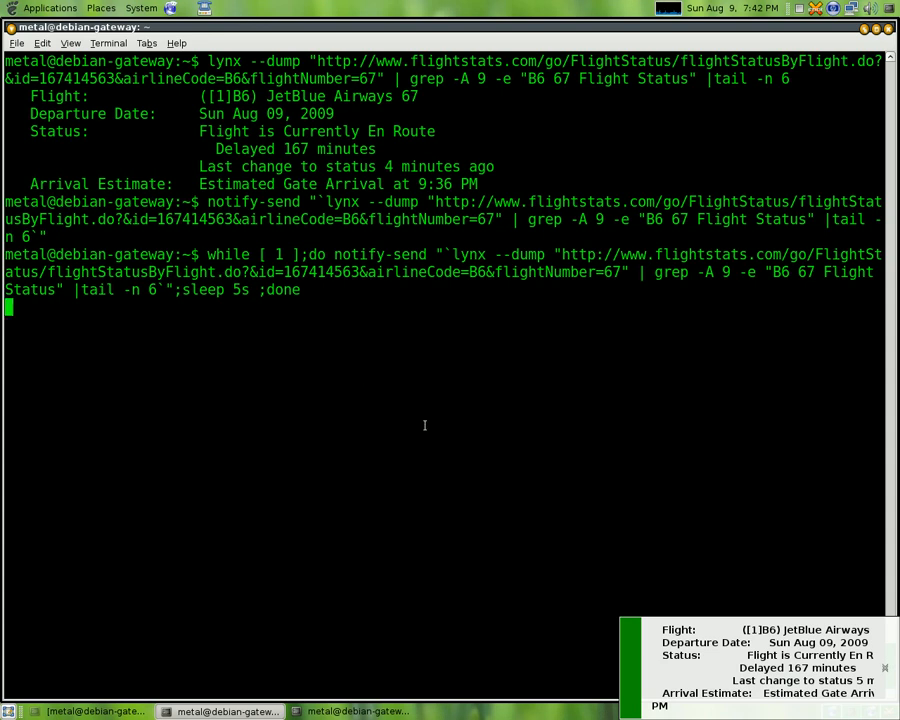
pyautogui.press('ctrl+c')
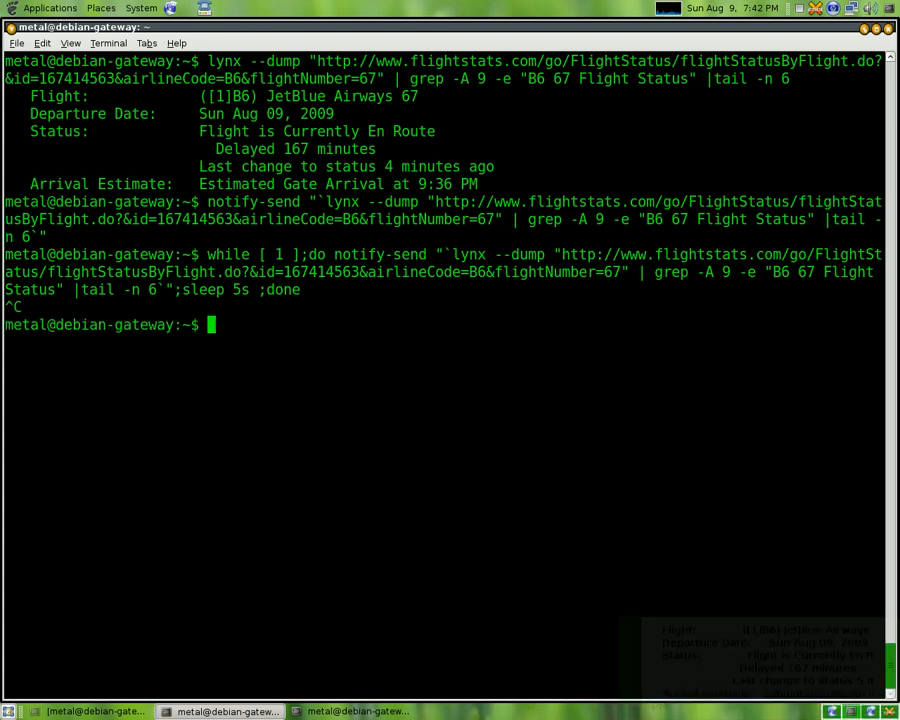